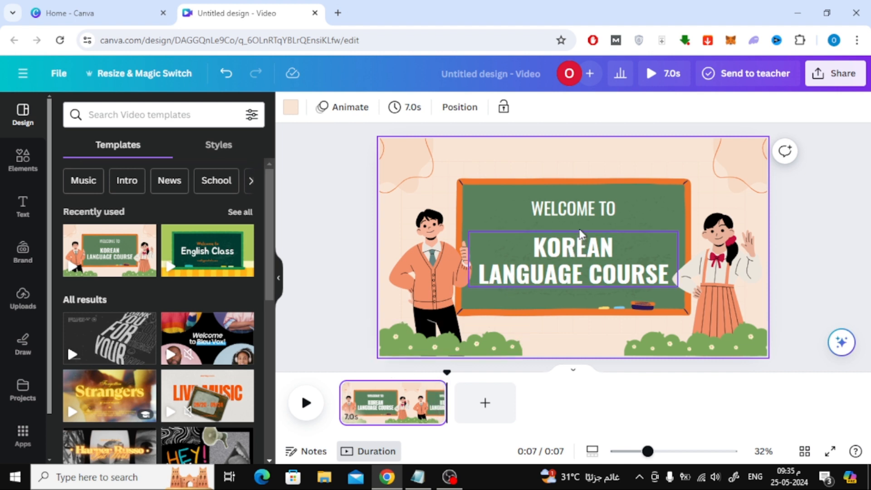
# - Select the WELCOME TO text and bring up its right-click options menu
pyautogui.click(573, 209)
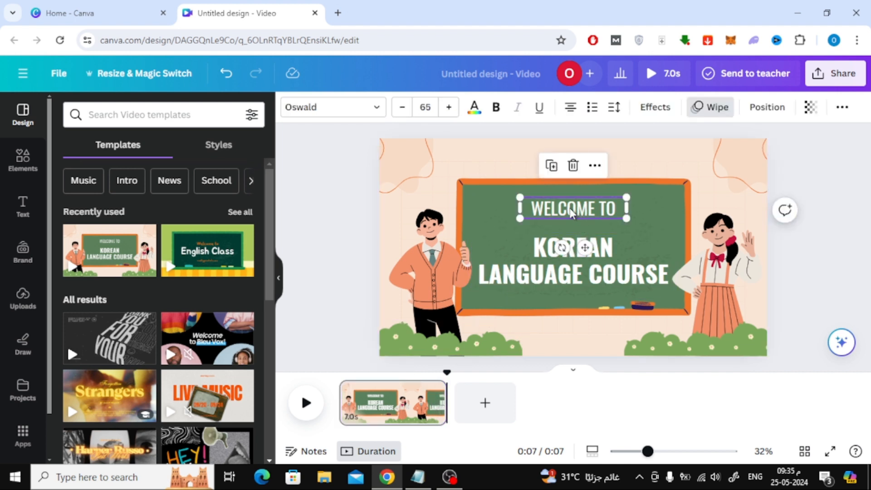
pyautogui.rightClick(572, 209)
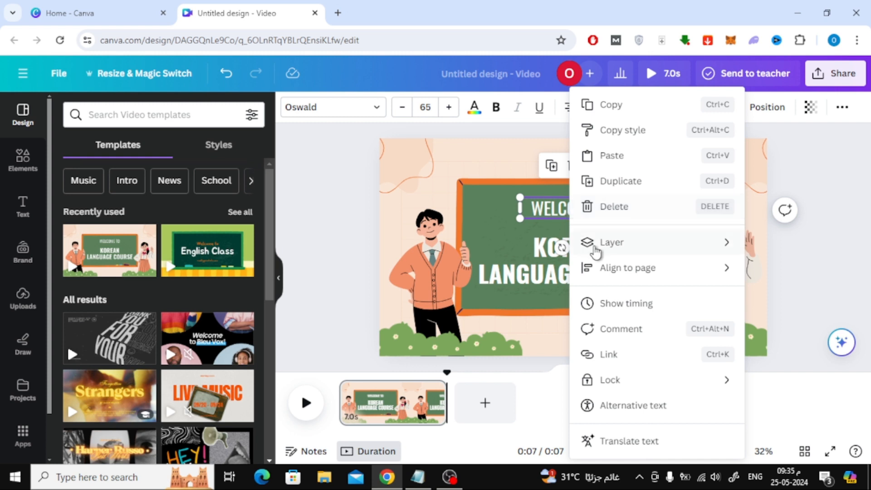
pyautogui.moveTo(655, 303)
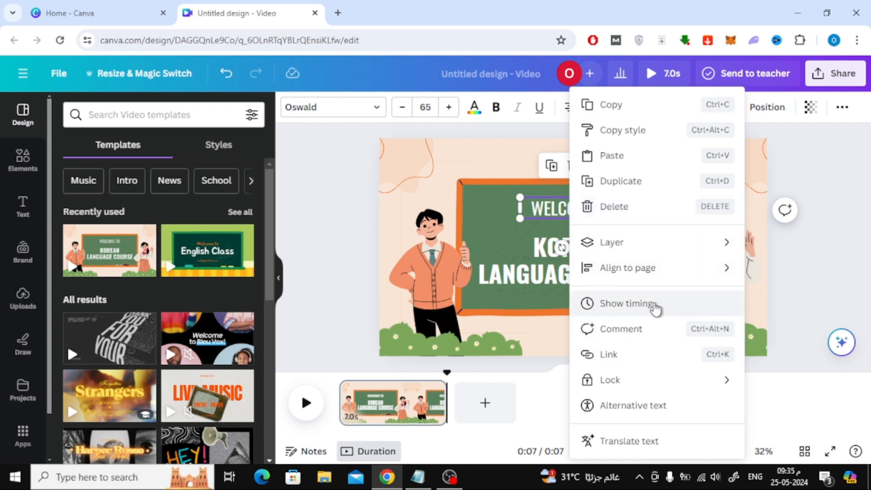
# - Choose Show timing so WELCOME TO gets its own bar on the timeline
pyautogui.click(628, 304)
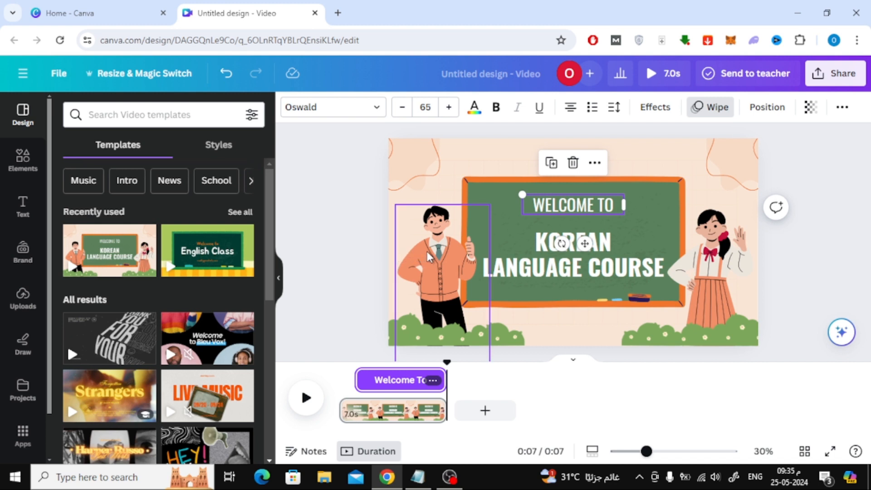
pyautogui.moveTo(459, 251)
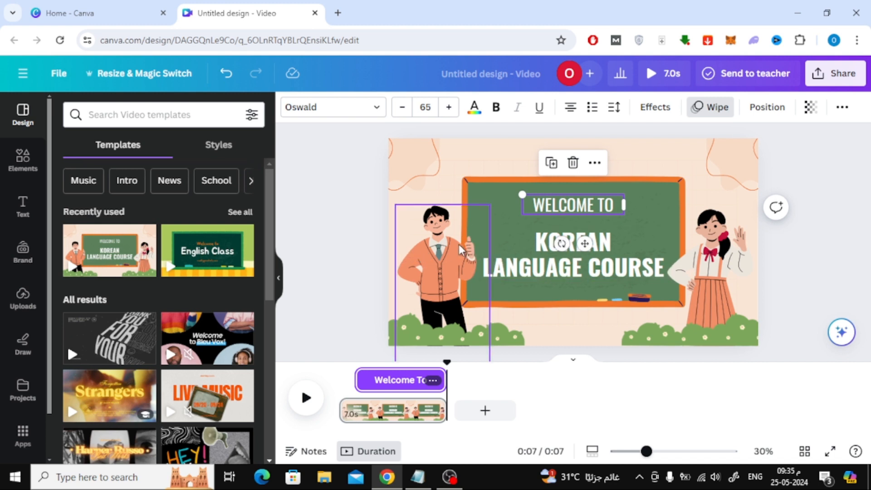
pyautogui.moveTo(442, 254)
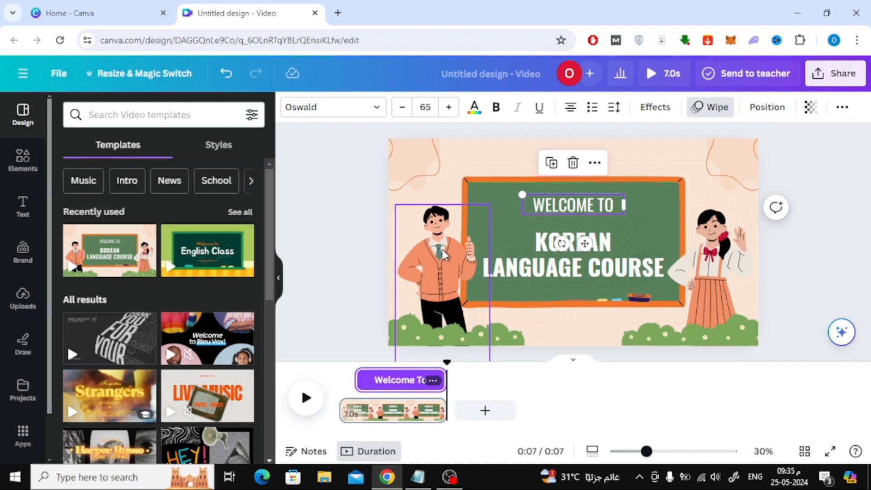
# - Select the KOREAN LANGUAGE COURSE title for its own later-starting bar, then play the slide preview
pyautogui.click(573, 254)
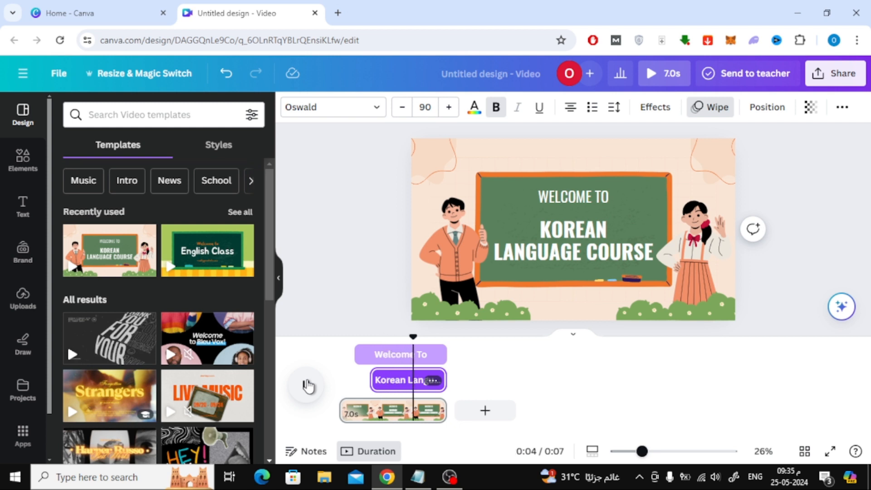
pyautogui.click(306, 384)
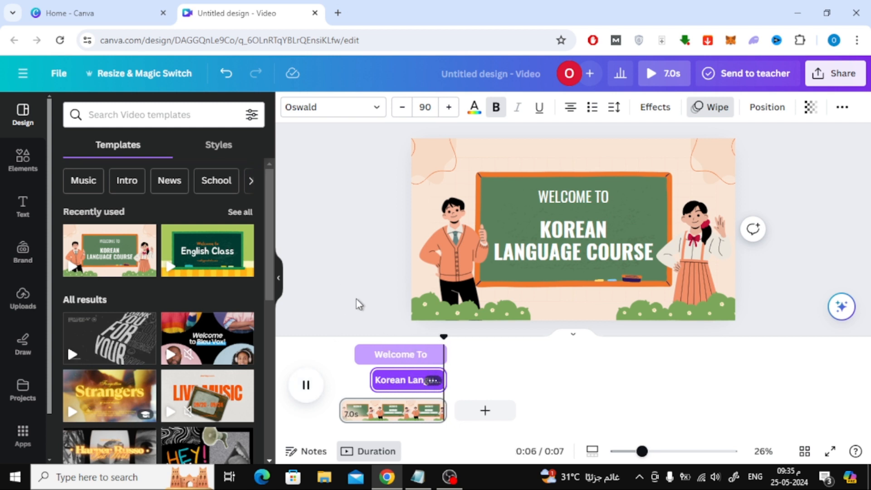